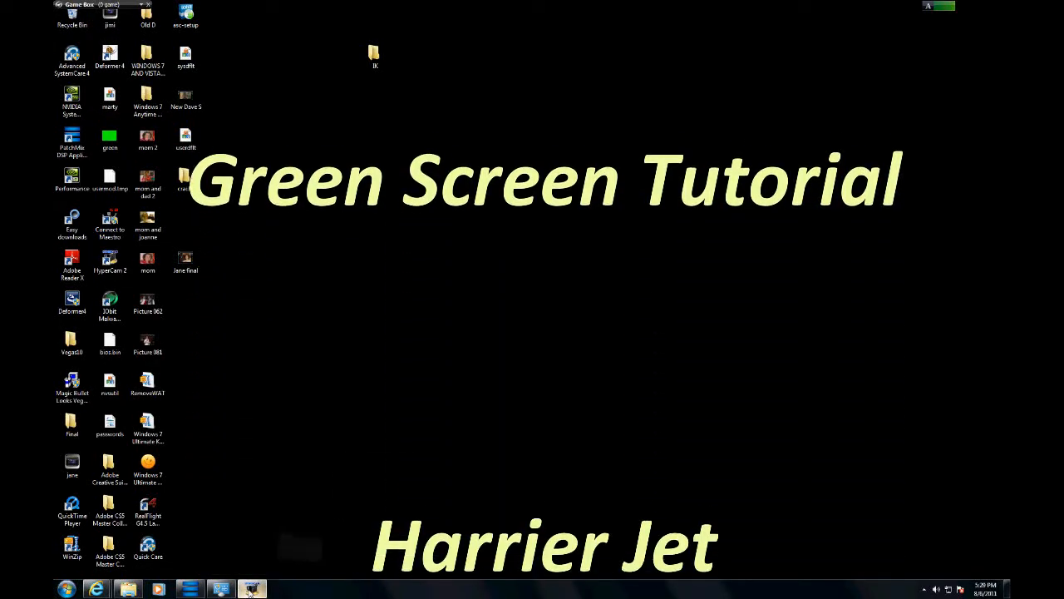
Move the green image file icon to the middle of the desktop.
click(251, 589)
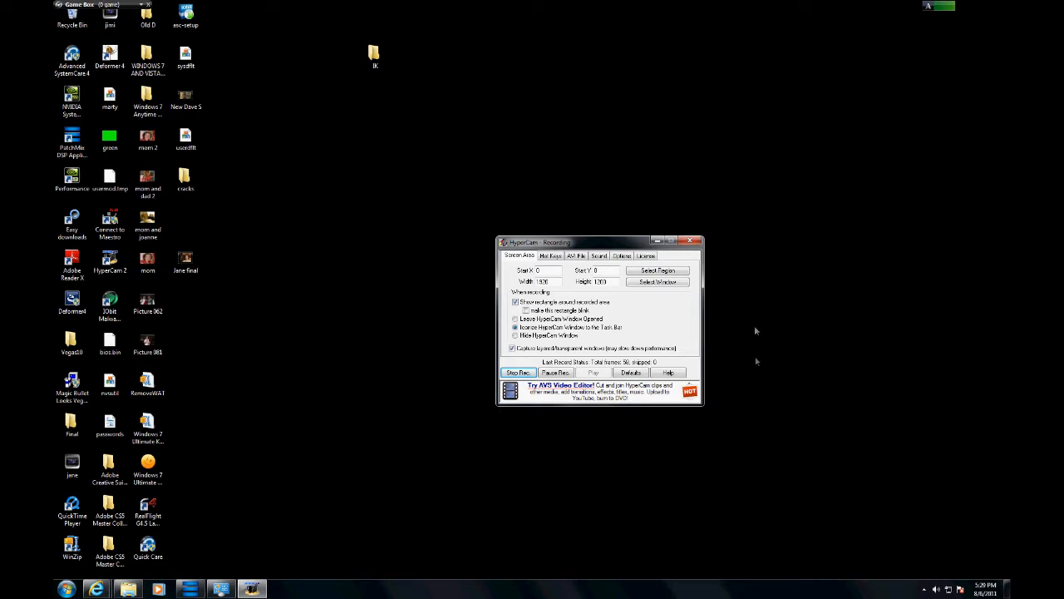
mouse_move(463, 295)
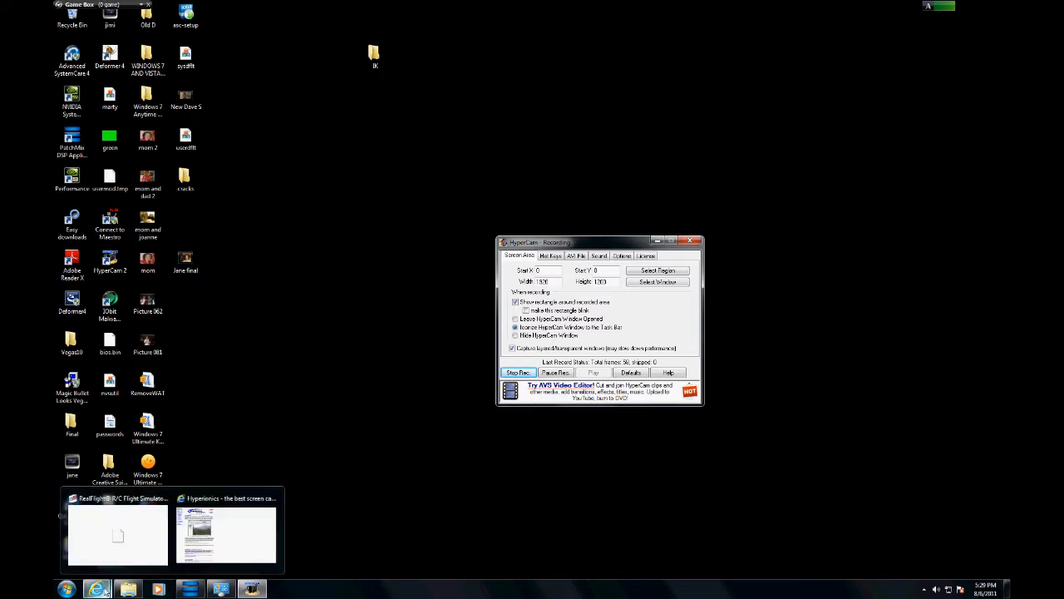
click(226, 534)
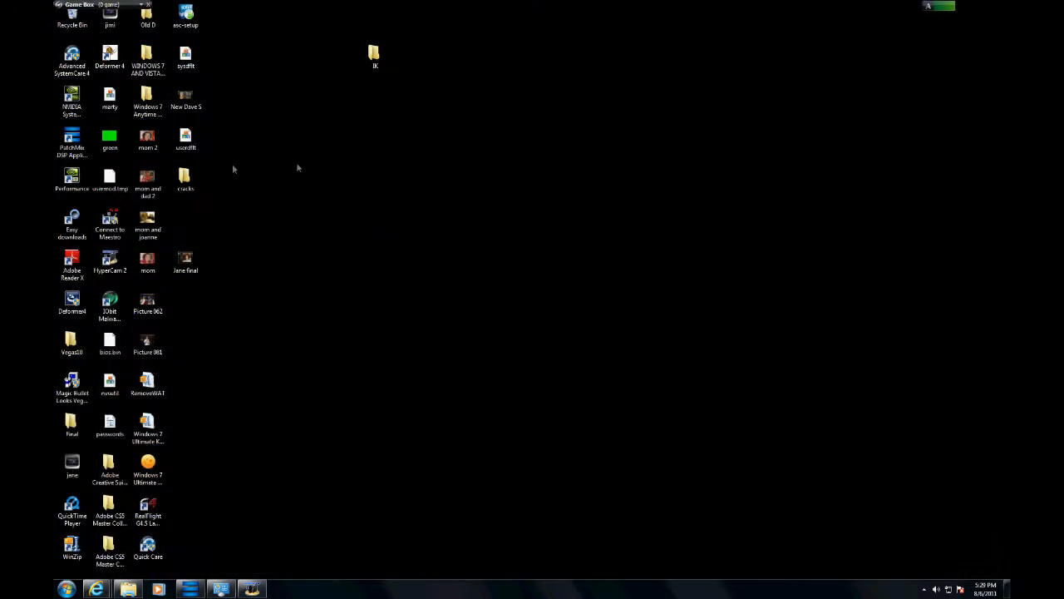
click(109, 137)
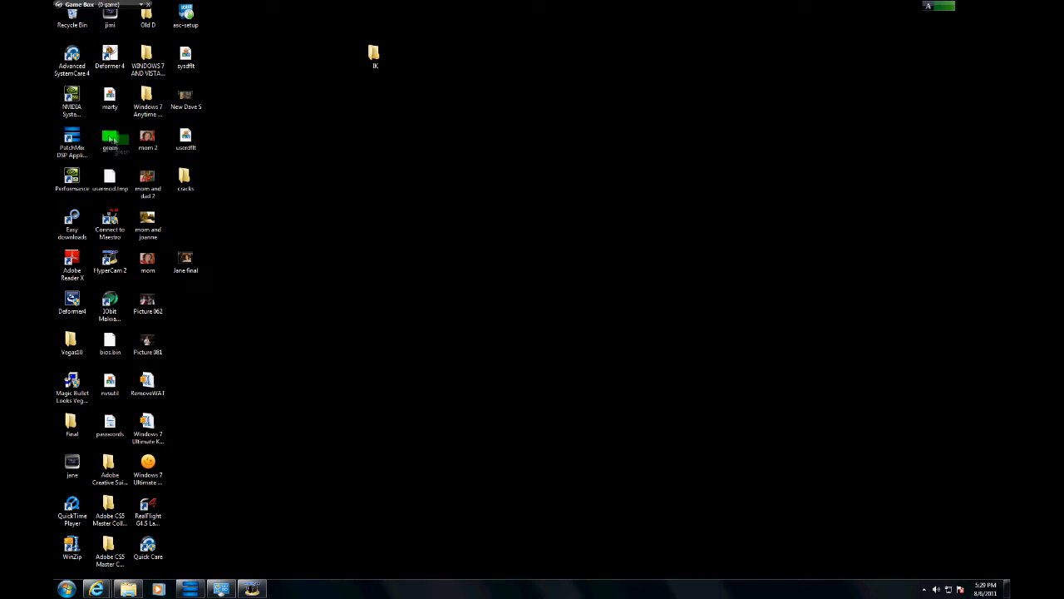
drag(110, 141, 564, 276)
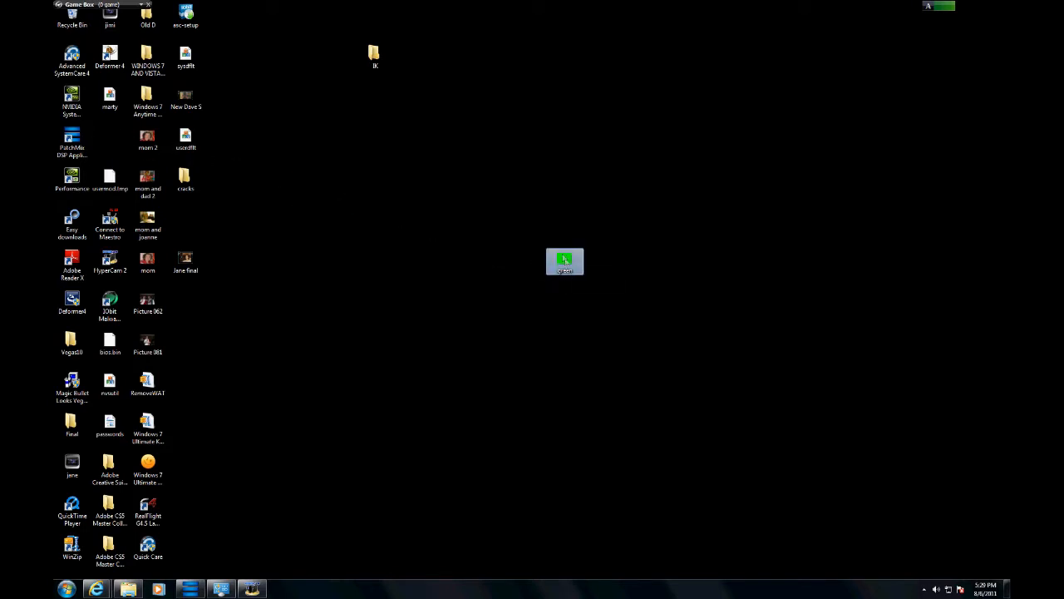
Preview the green image in Windows Photo Viewer, then close the viewer.
double_click(565, 261)
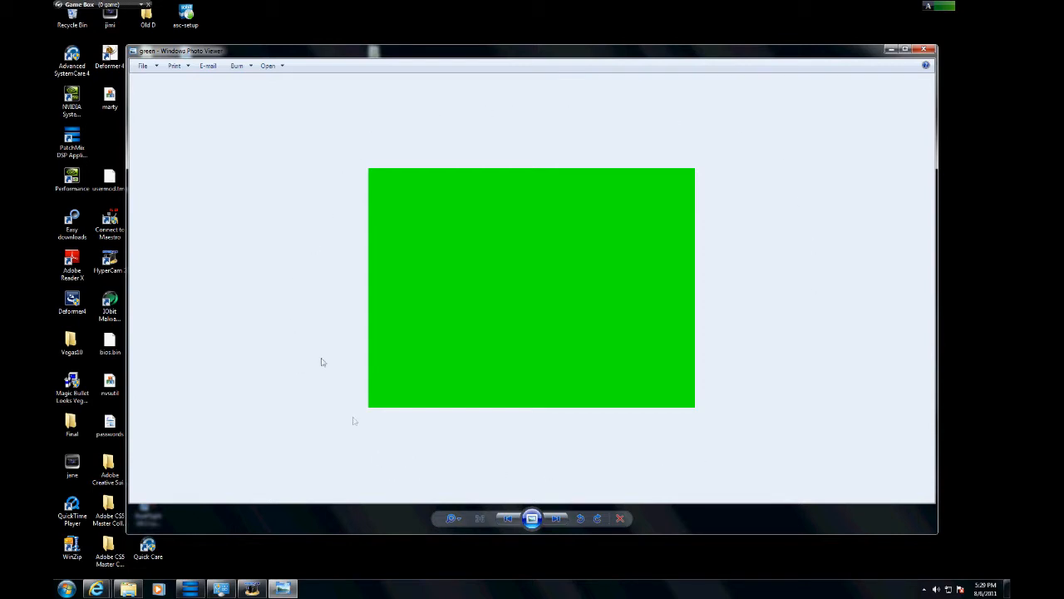
mouse_move(824, 126)
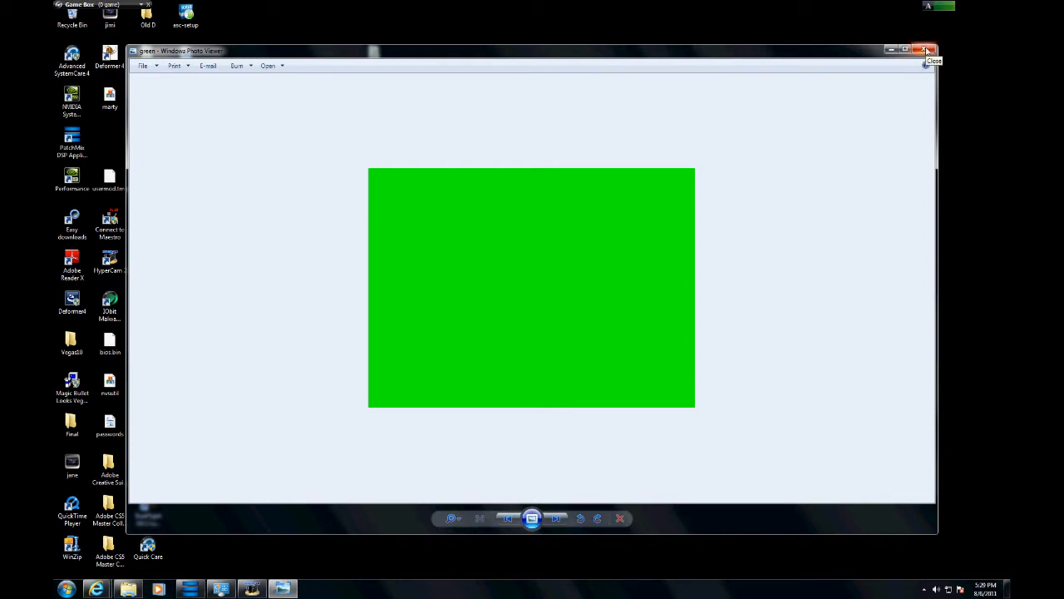
click(925, 50)
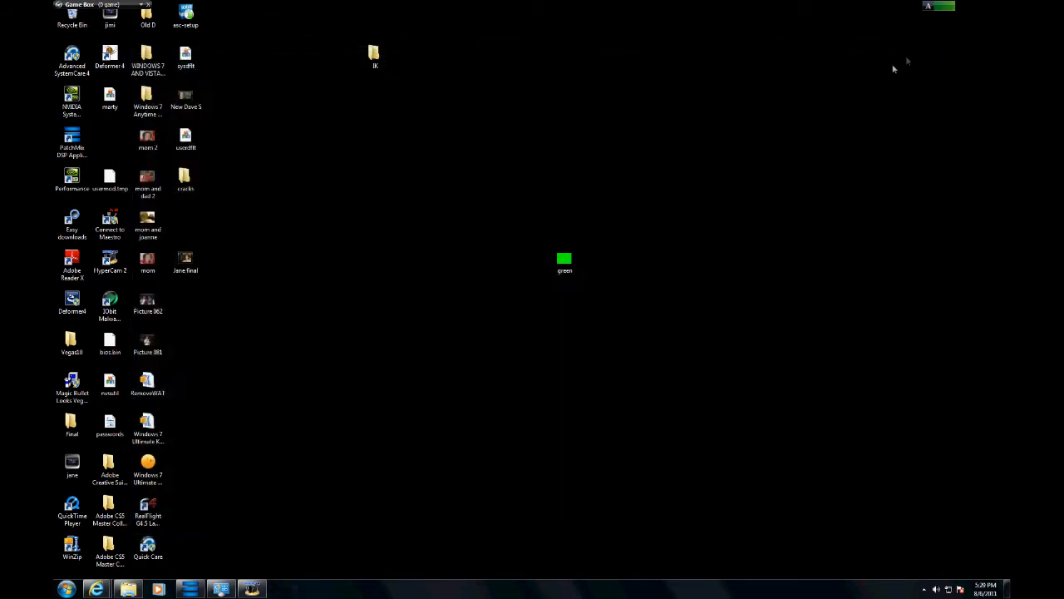
mouse_move(310, 492)
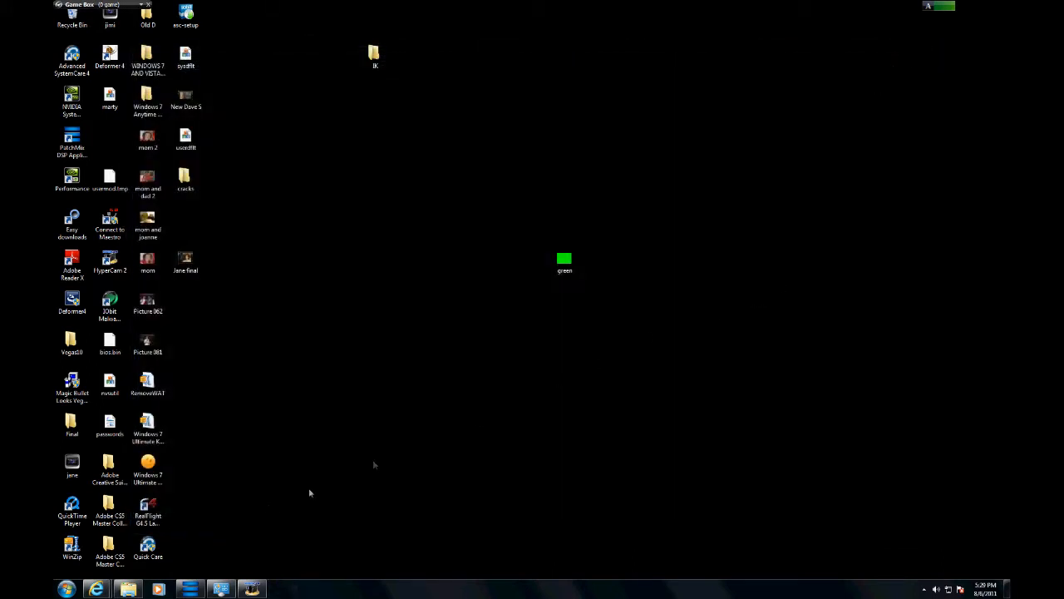
click(147, 507)
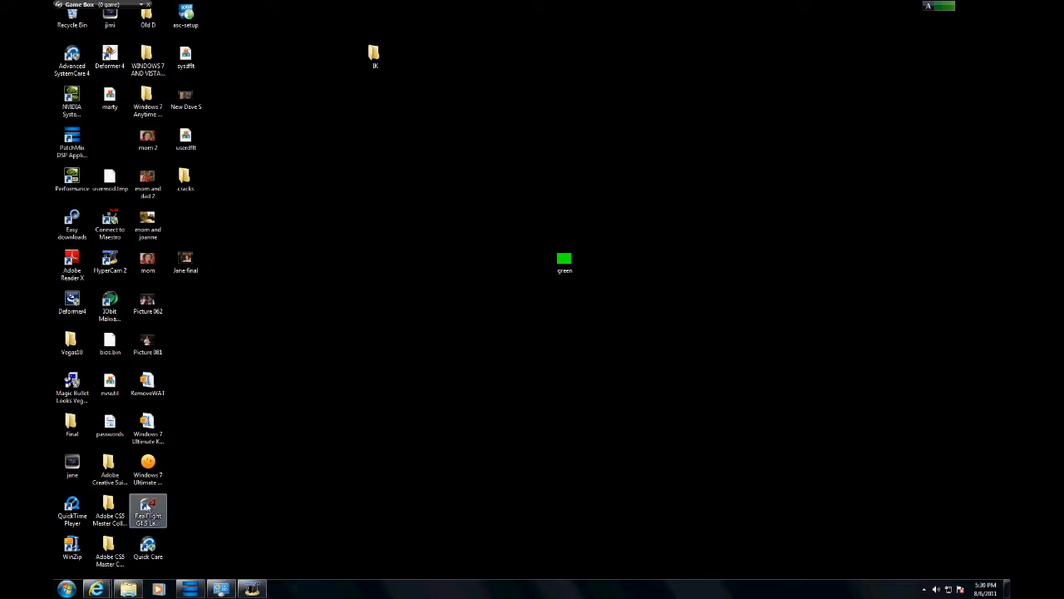
Start the RealFlight G4.5 launcher from its desktop shortcut.
click(148, 510)
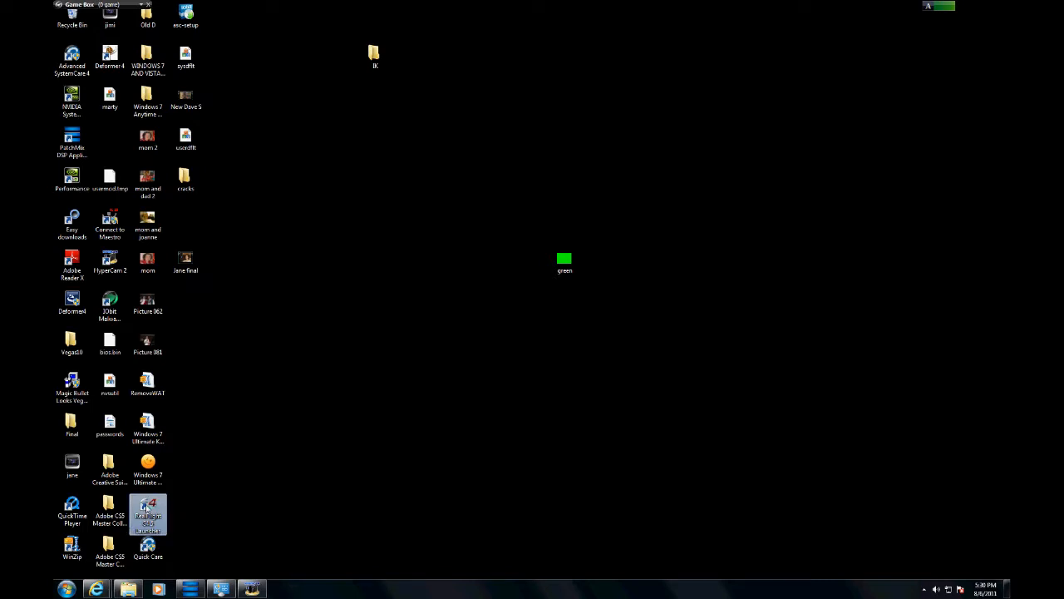
double_click(148, 508)
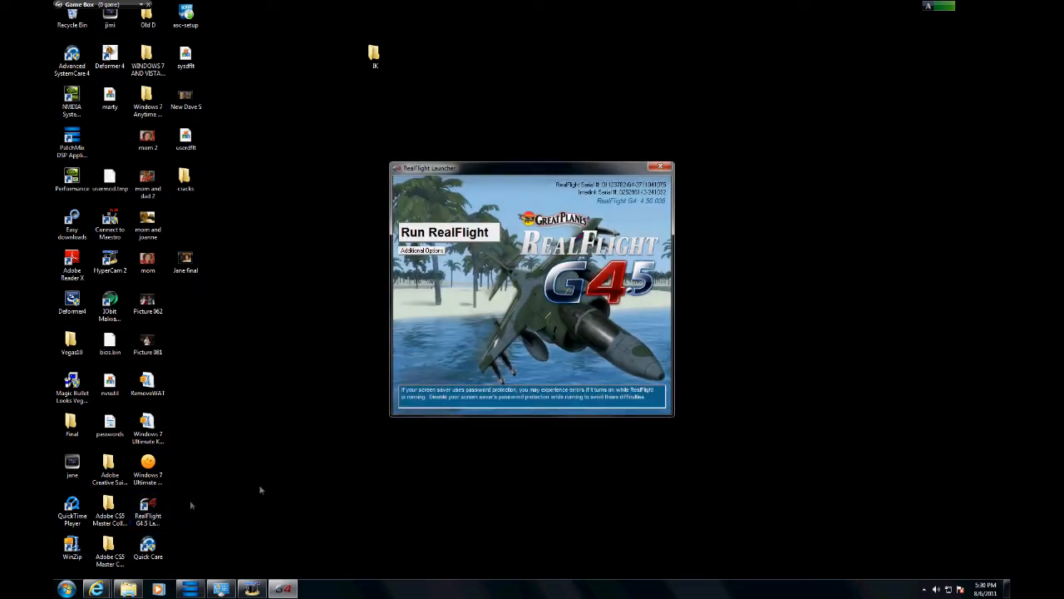
mouse_move(364, 412)
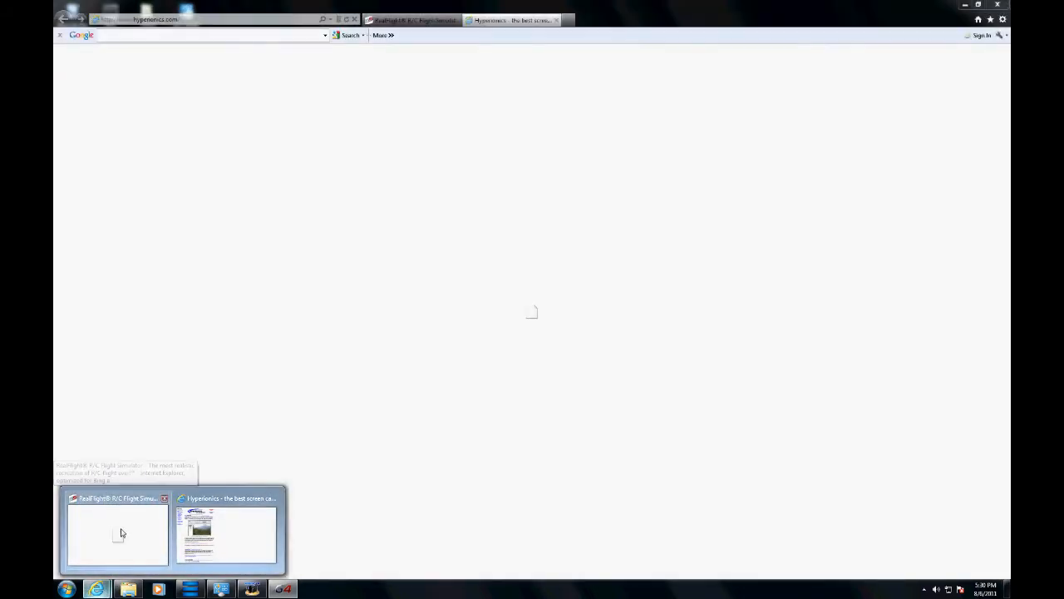
Browse the RealFlight website's G5.5 features page and the RealFlight Basic page.
click(117, 533)
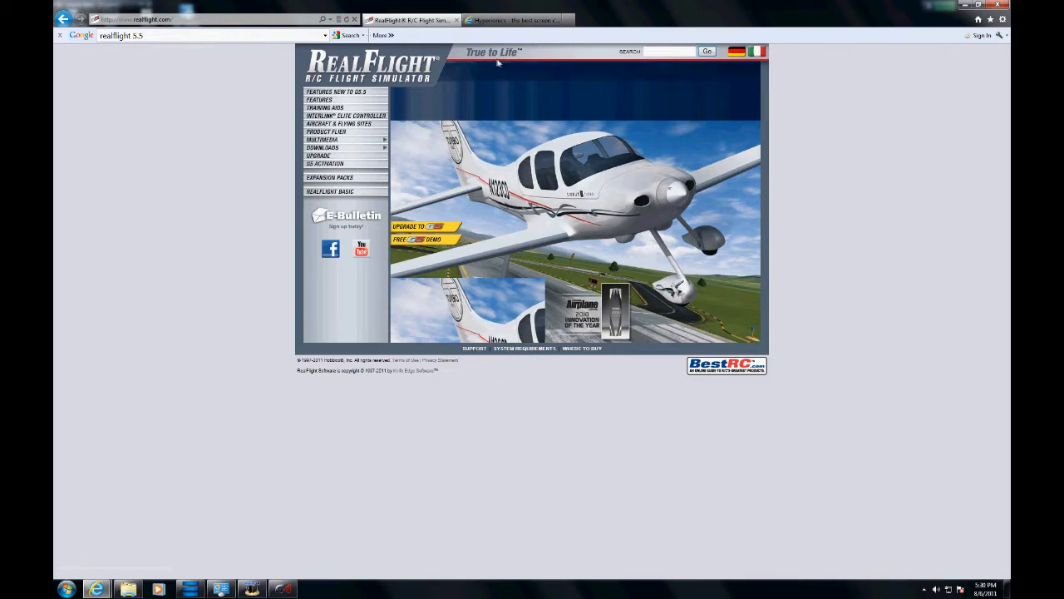
mouse_move(928, 271)
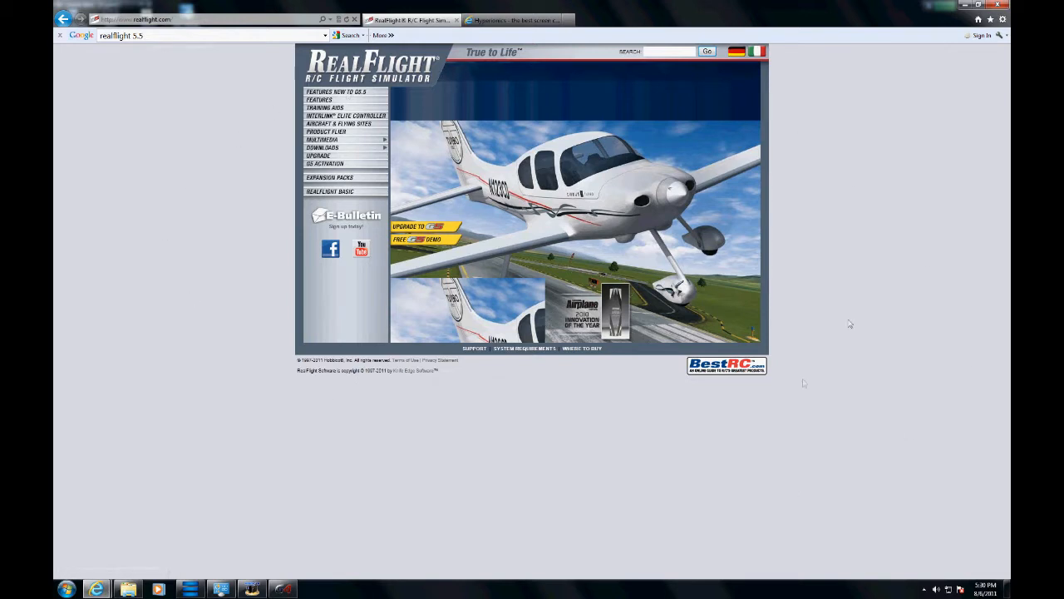
mouse_move(281, 79)
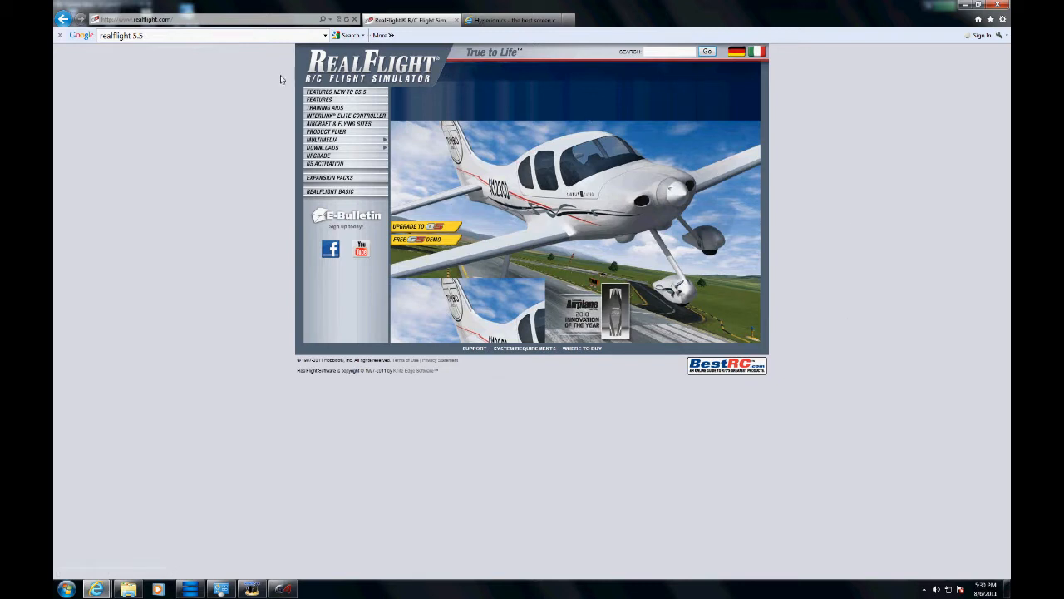
mouse_move(279, 77)
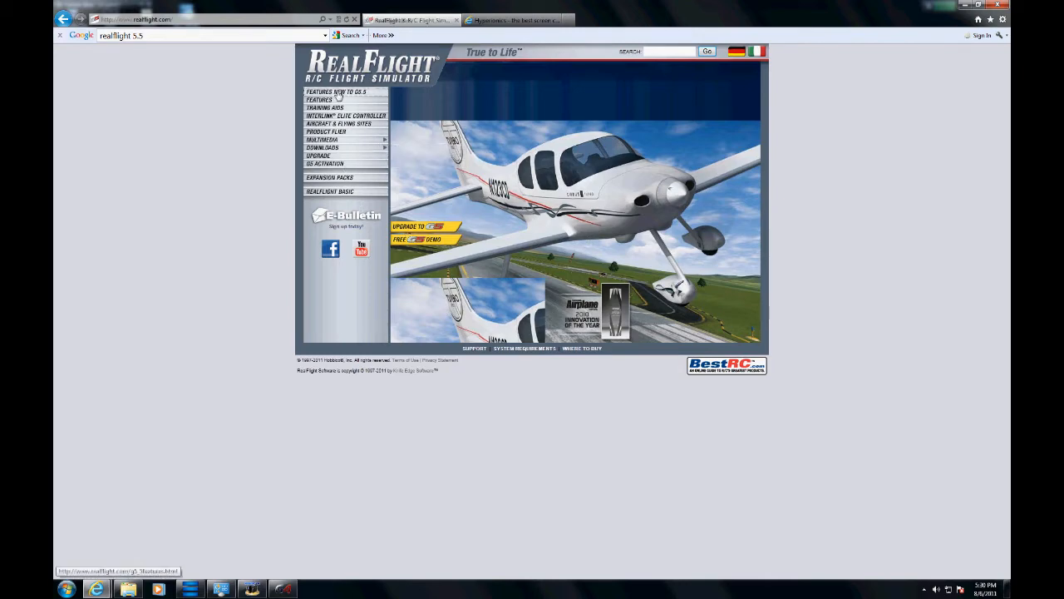
click(336, 91)
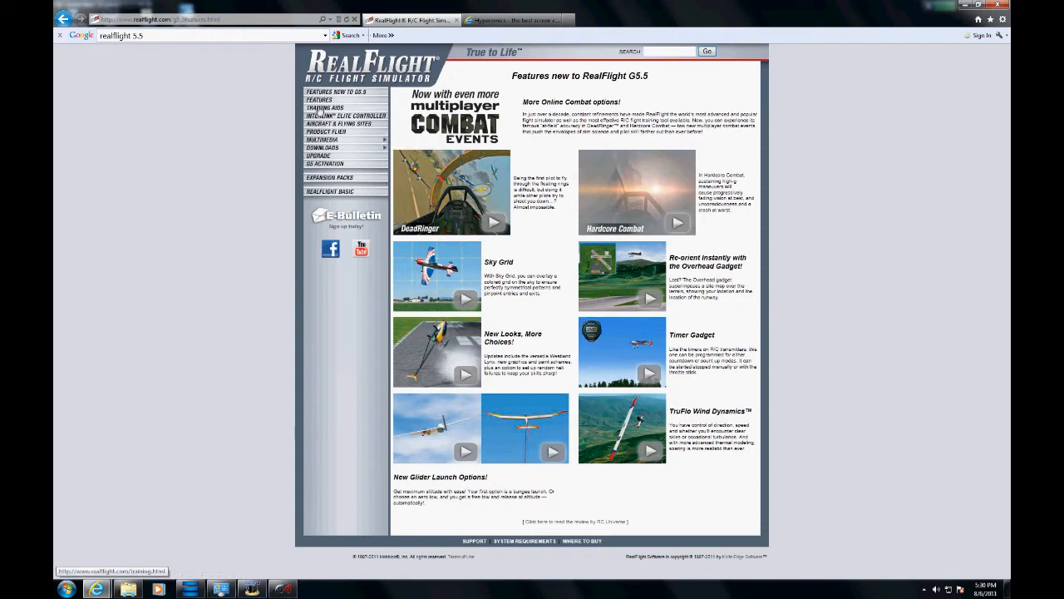
click(330, 190)
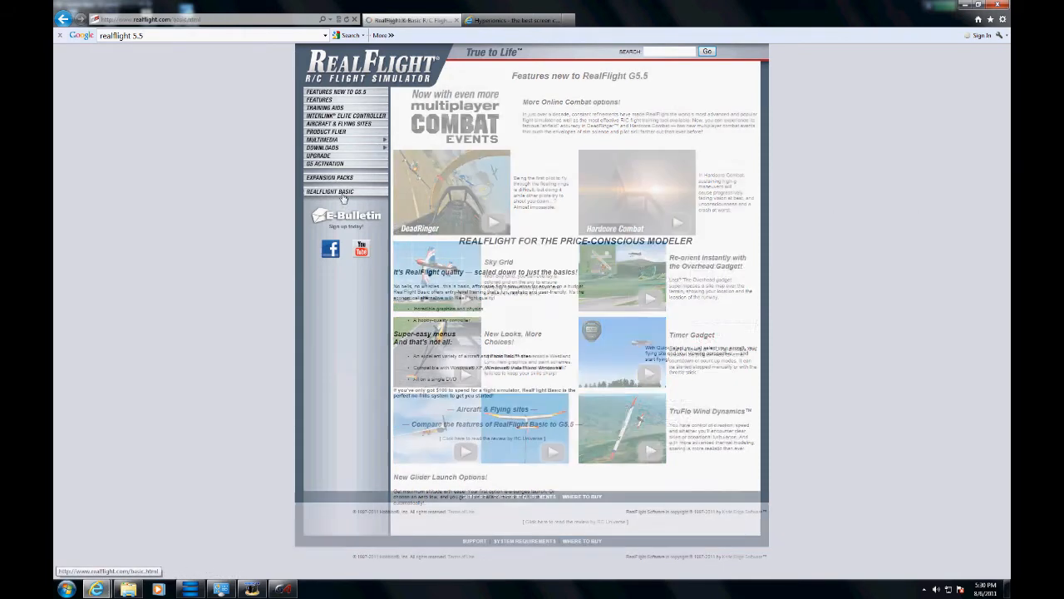
click(329, 191)
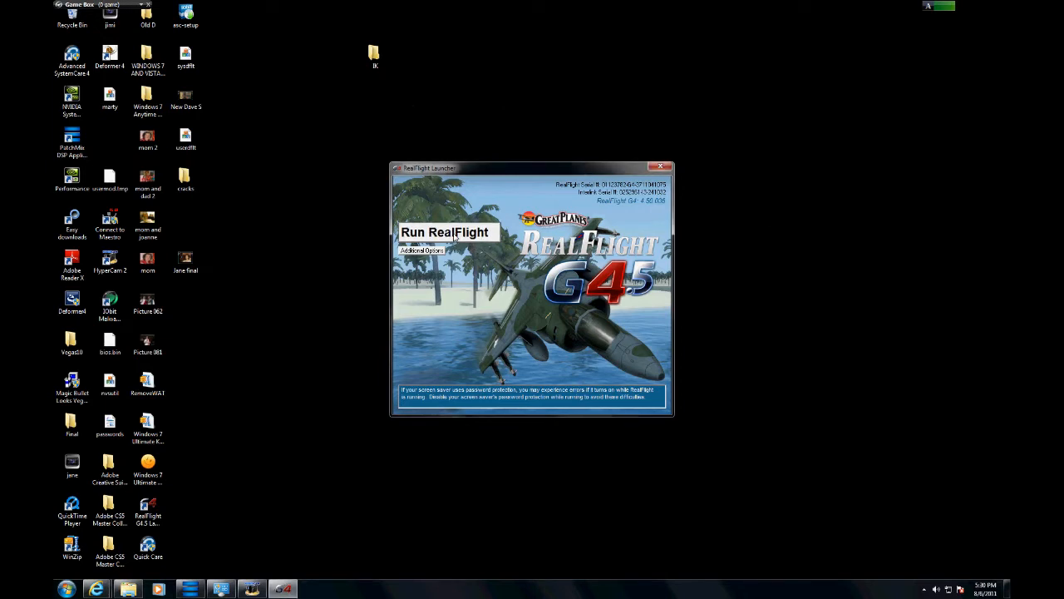
Run the simulator so the Harrier jet sits parked on the airfield runway.
click(445, 232)
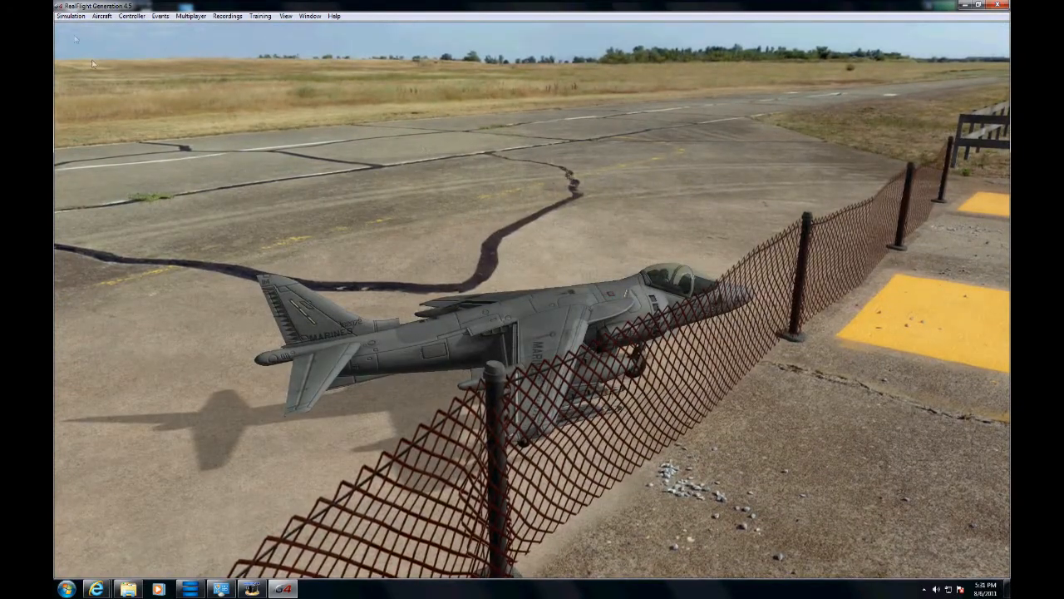
click(70, 16)
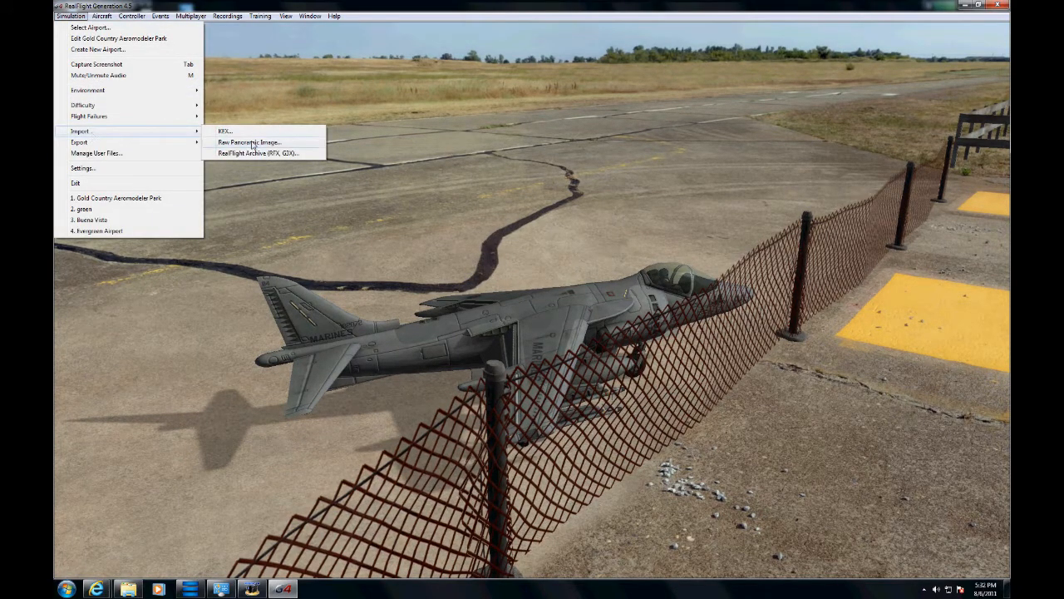
Import the 'green' image from the Desktop as a raw panoramic airport.
click(249, 142)
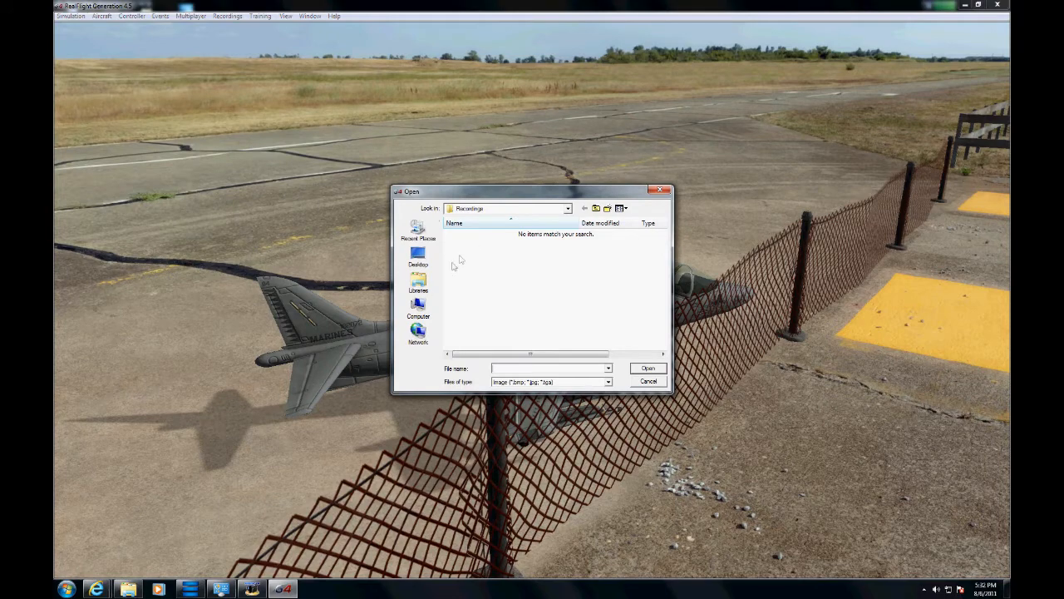
click(419, 255)
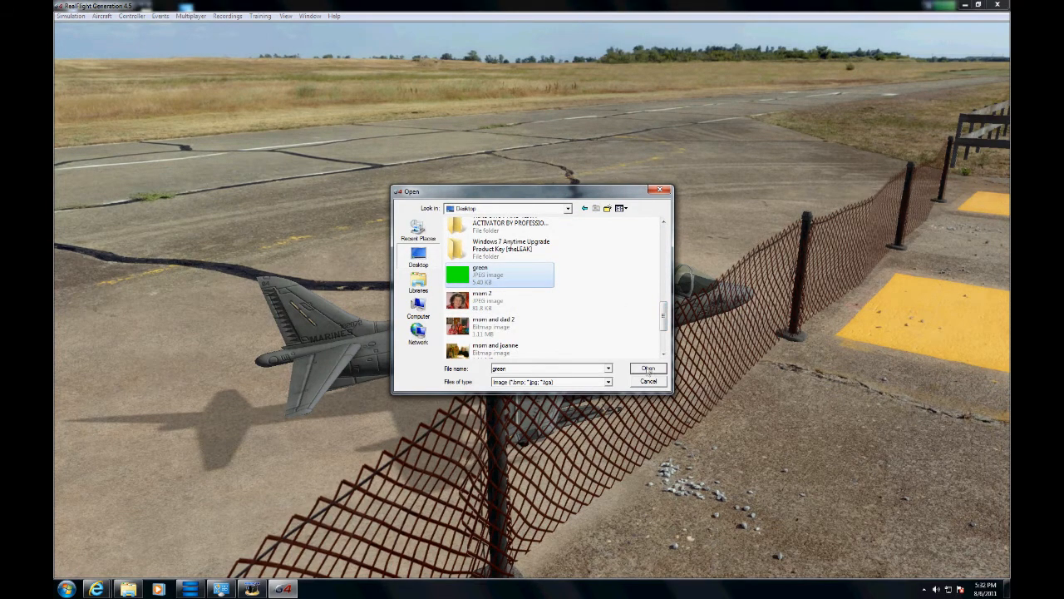
click(648, 368)
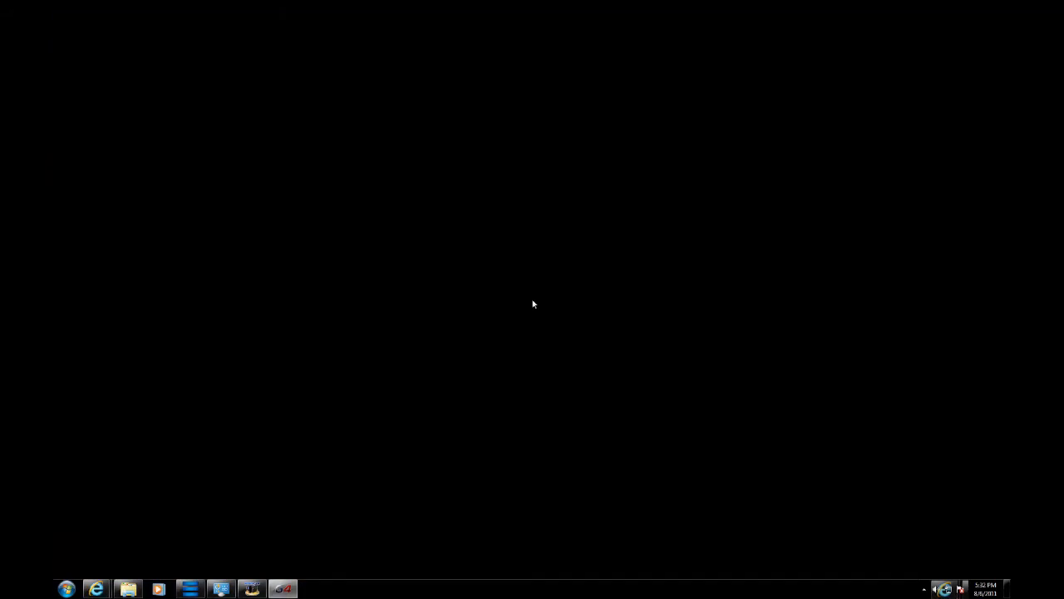
click(70, 16)
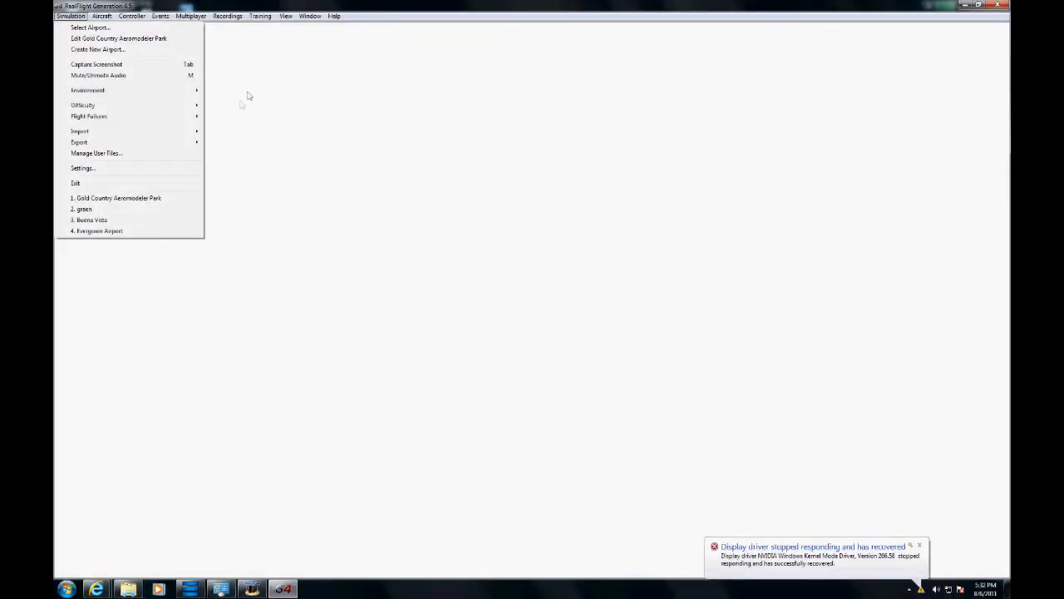
mouse_move(90, 28)
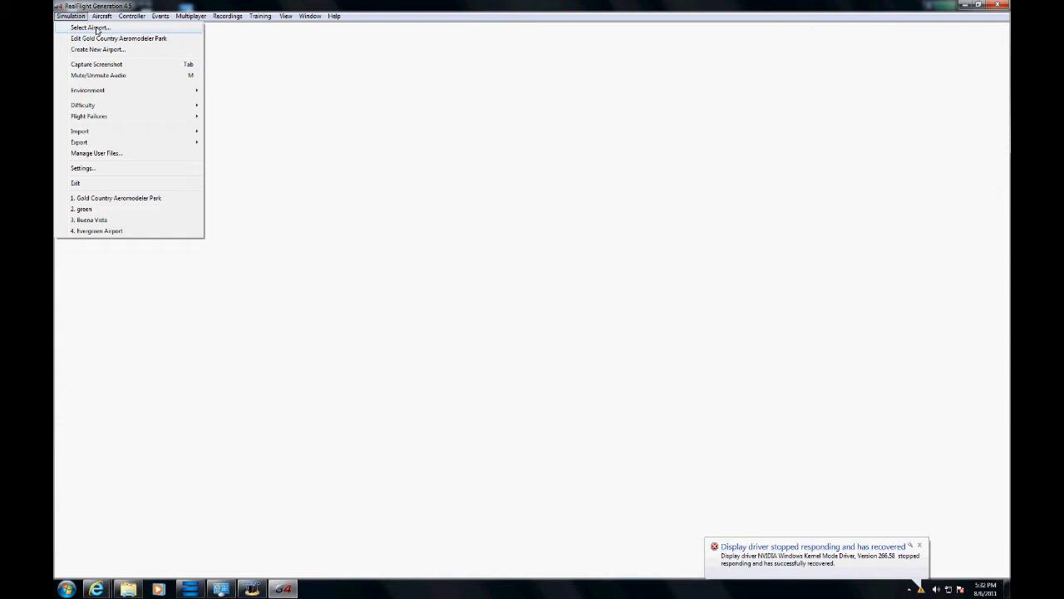
Select the 'green' custom PhotoFields airport as the flying site.
click(88, 28)
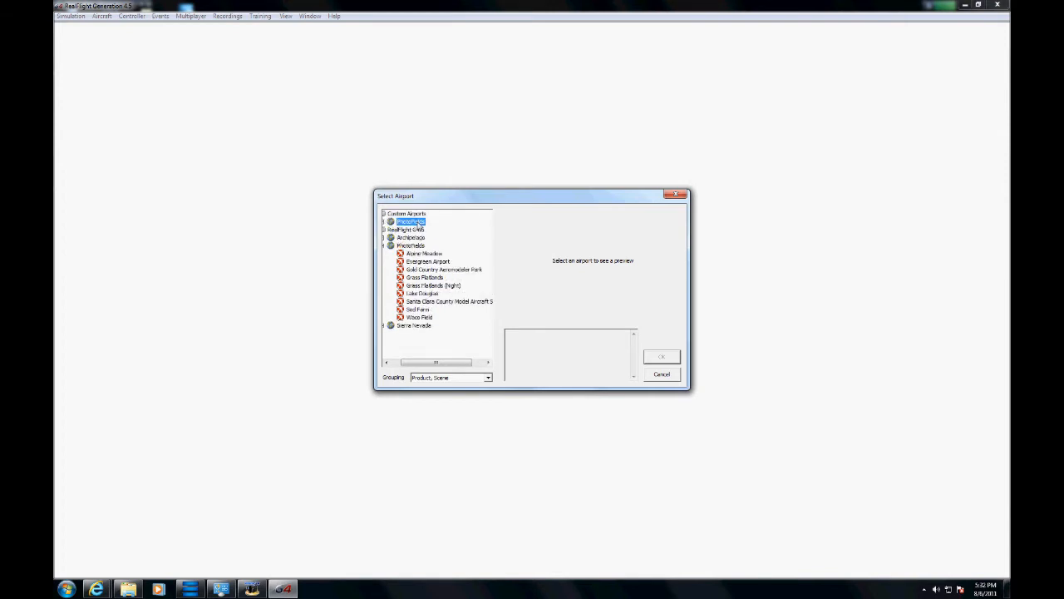
click(411, 229)
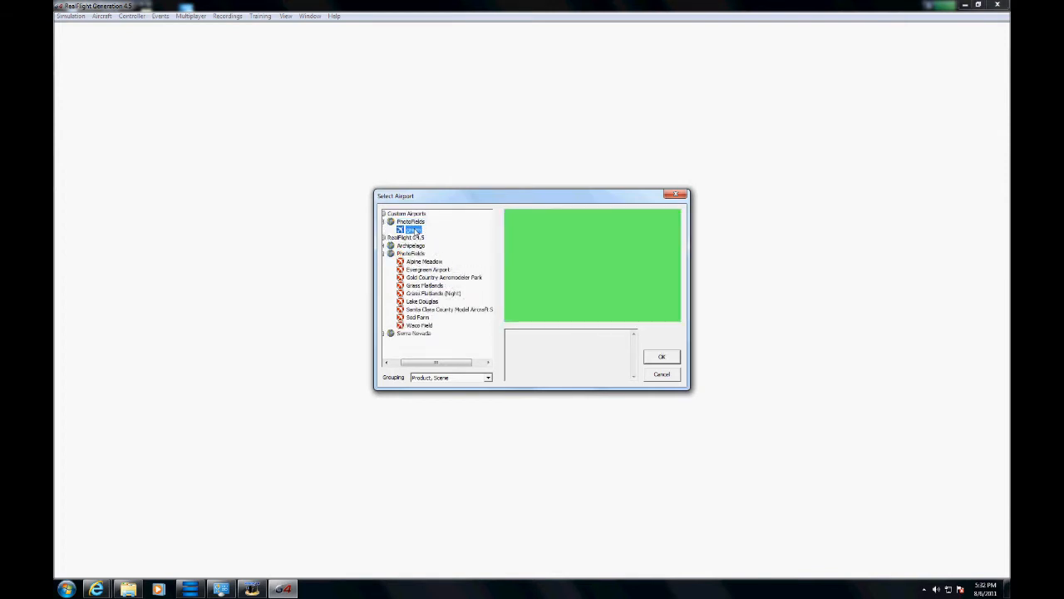
click(662, 356)
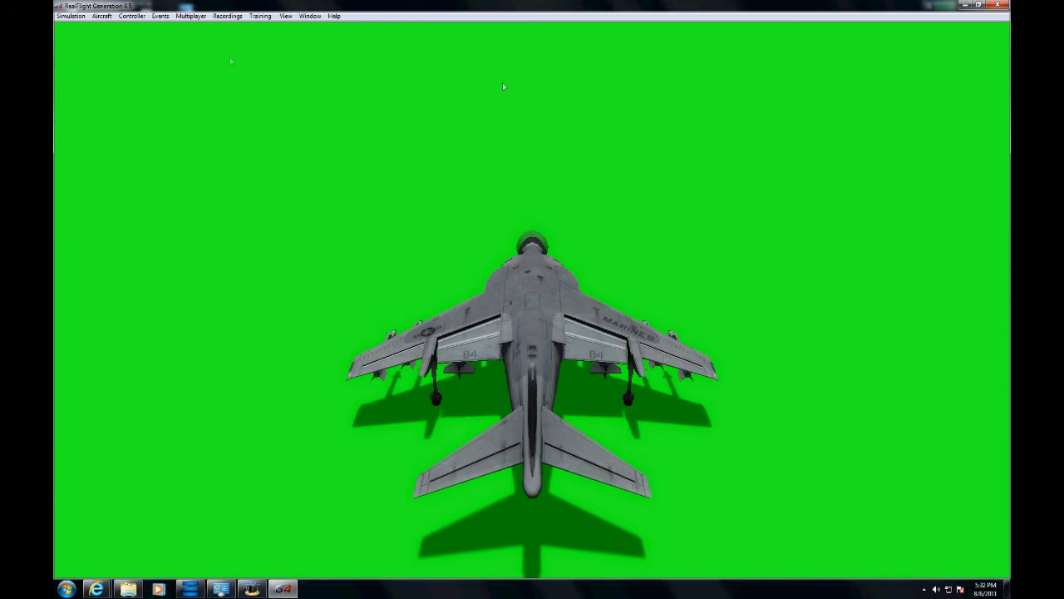
mouse_move(854, 461)
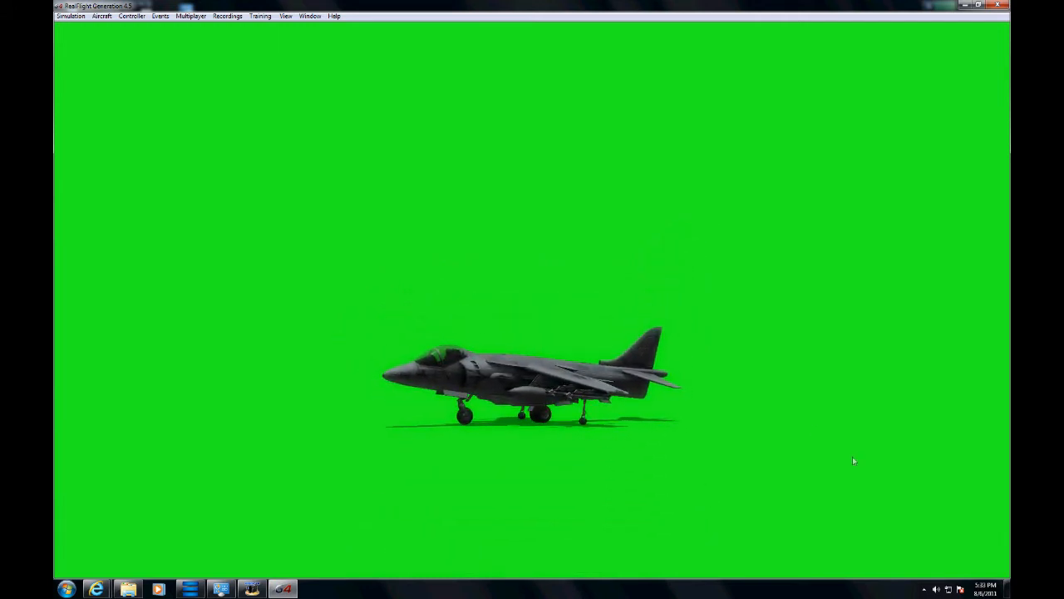
mouse_move(114, 44)
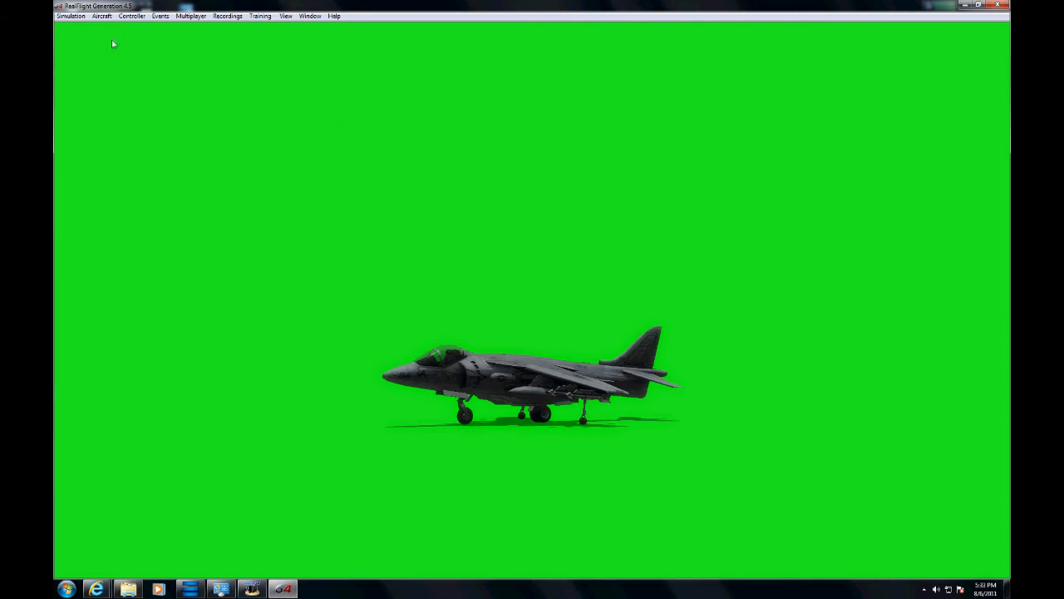
Show the Aircraft options list with recently used aircraft.
click(101, 15)
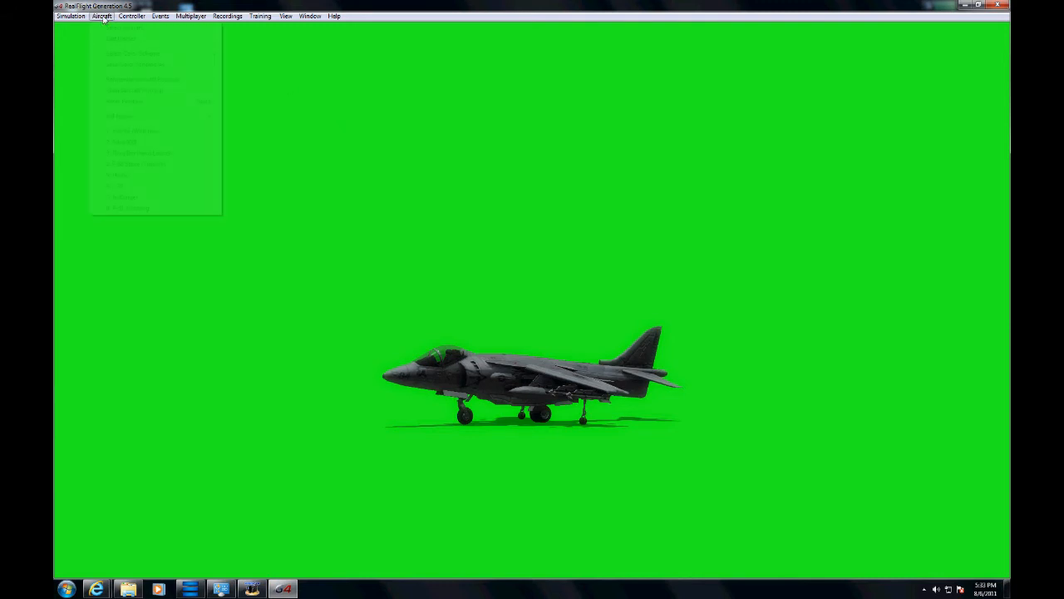
click(102, 16)
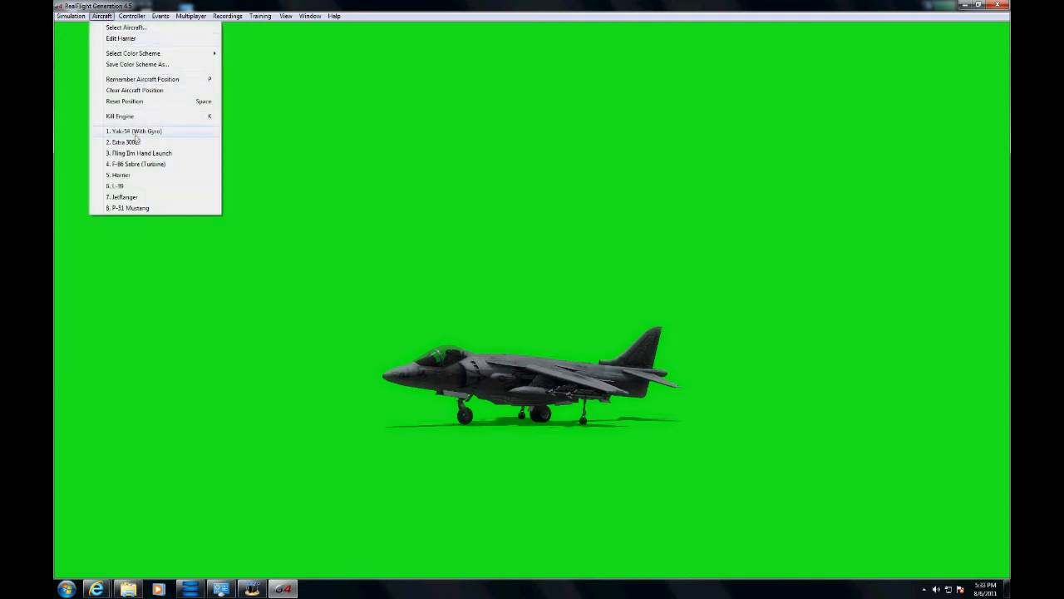